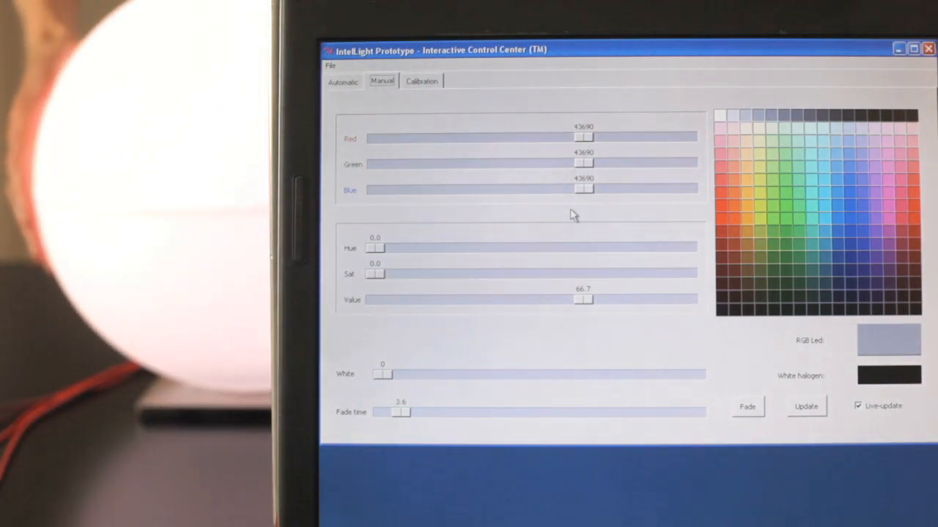
mouse_move(348, 76)
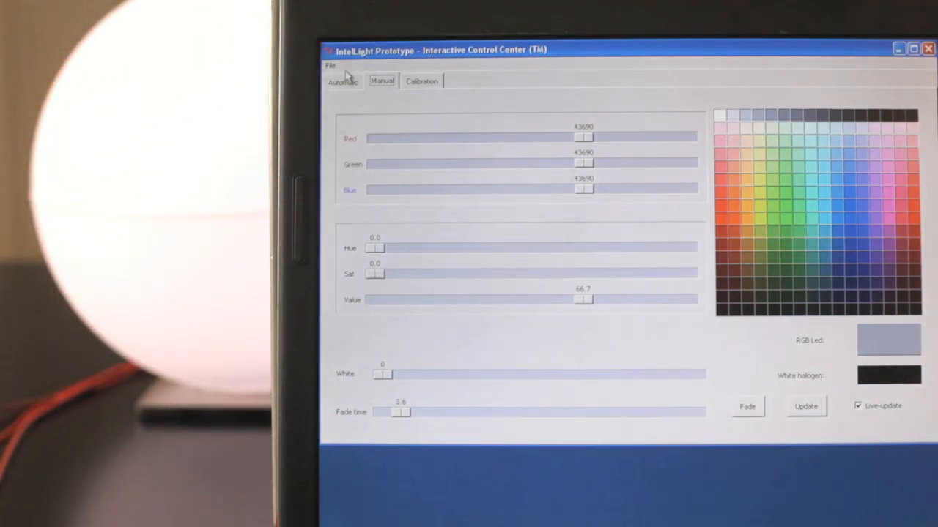
Step: Show the 2011-6-21 automatic schedule with its hourly temperatures, averages and light colours
left_click(343, 81)
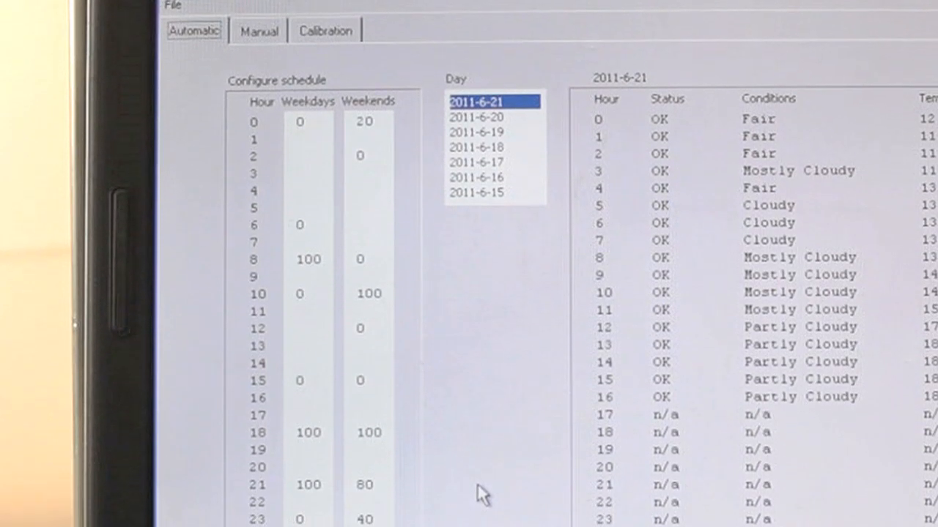
scroll("down", 3)
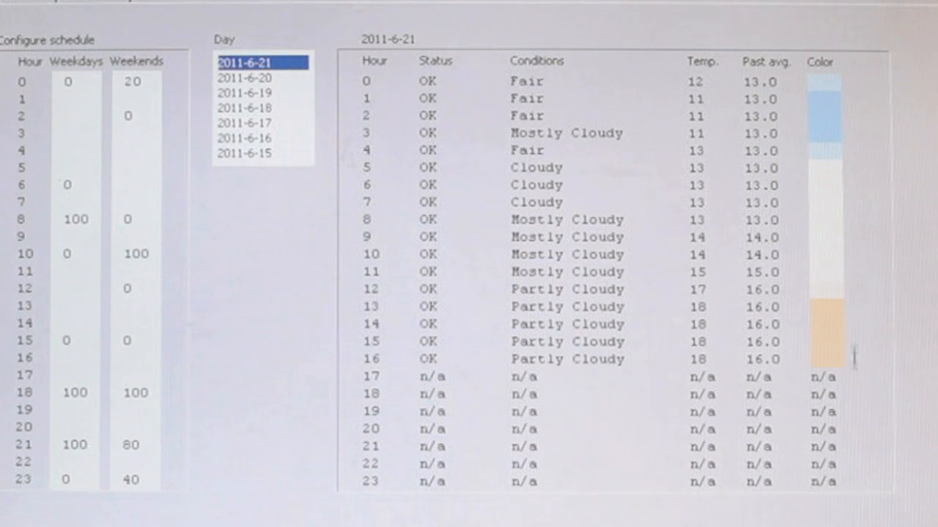
mouse_move(856, 369)
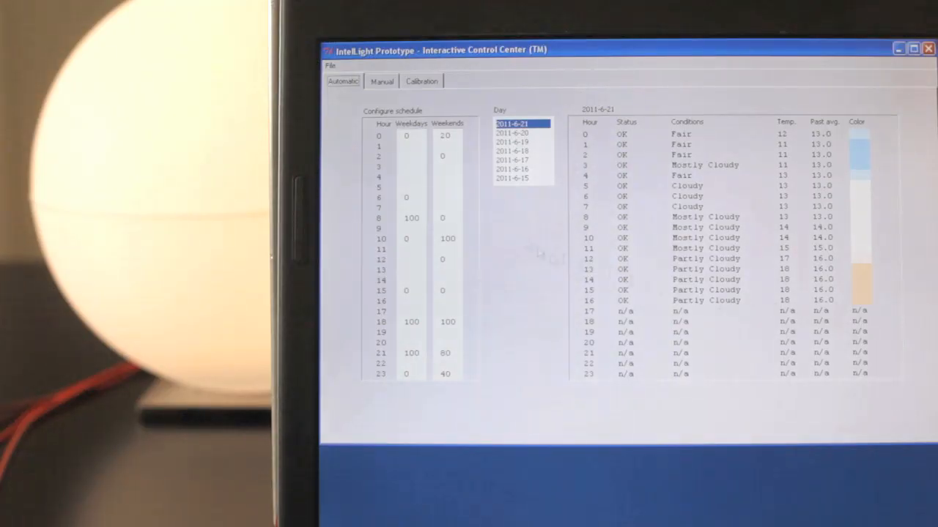
Step: Set the lamp to pure red in Manual, then to an even grey of 34952 per channel
left_click(381, 81)
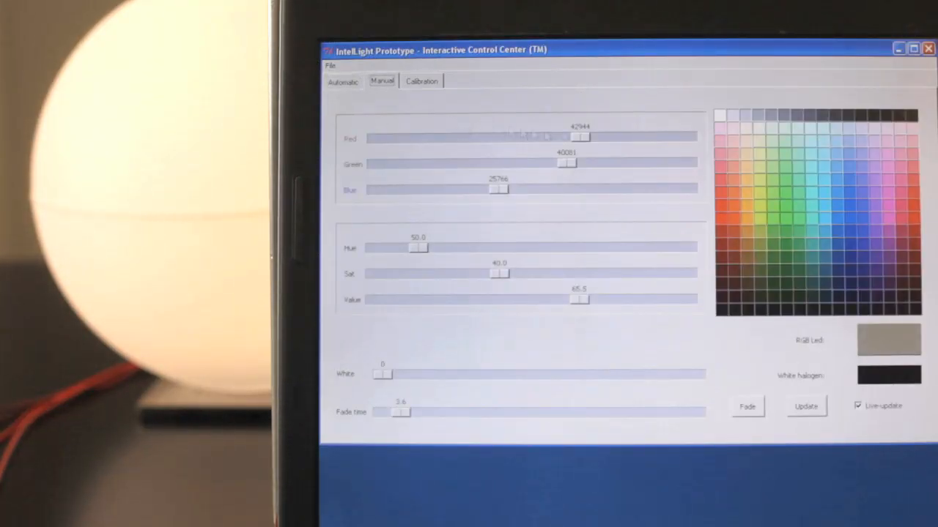
left_click_drag(583, 137, 383, 138)
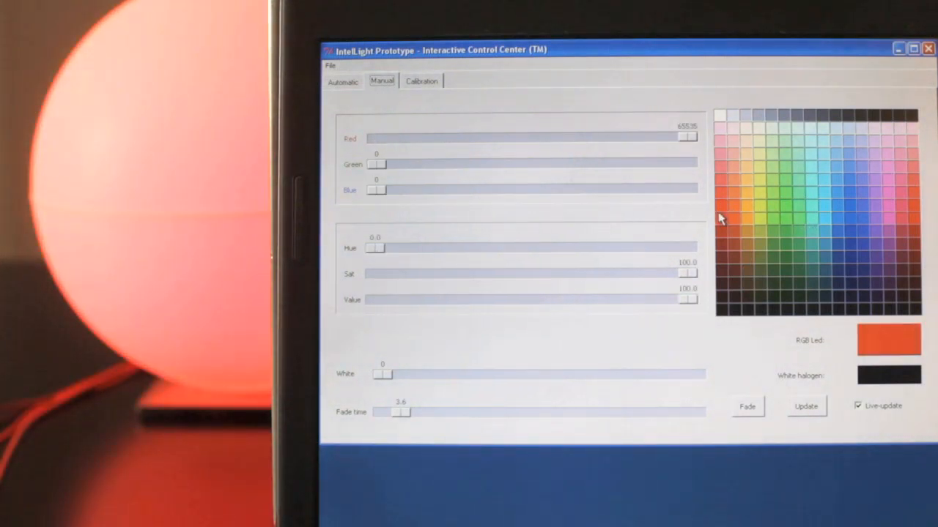
left_click(812, 256)
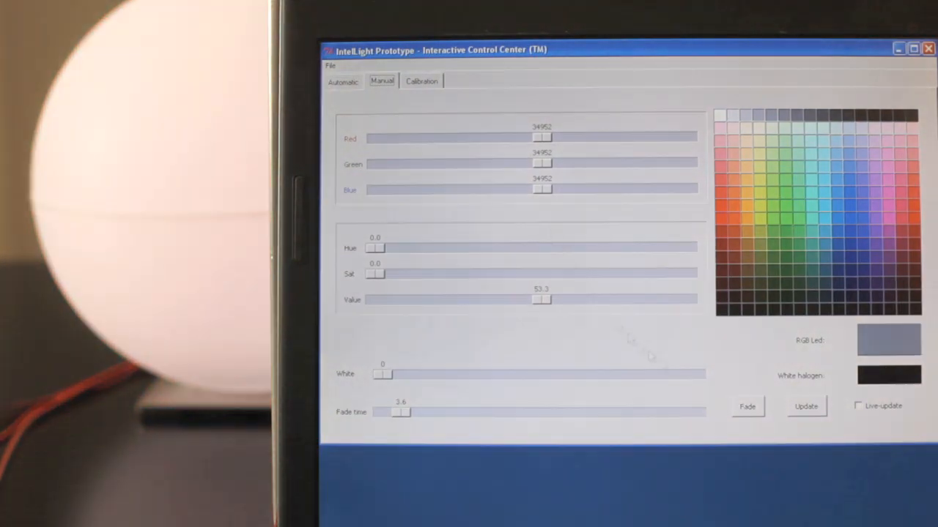
Step: Compare CoolerCurve and BrightnessCurve, then set calibration to none for a straight linear mapping
left_click(422, 81)
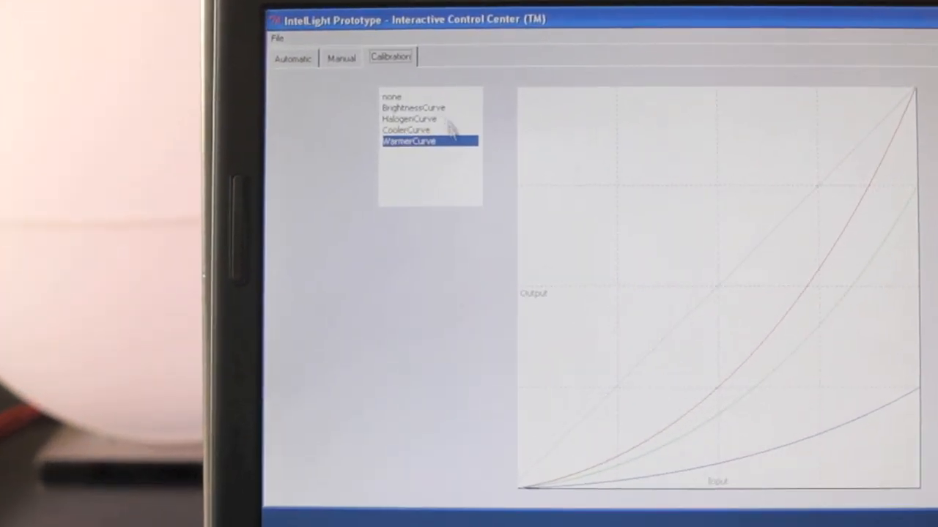
left_click(402, 134)
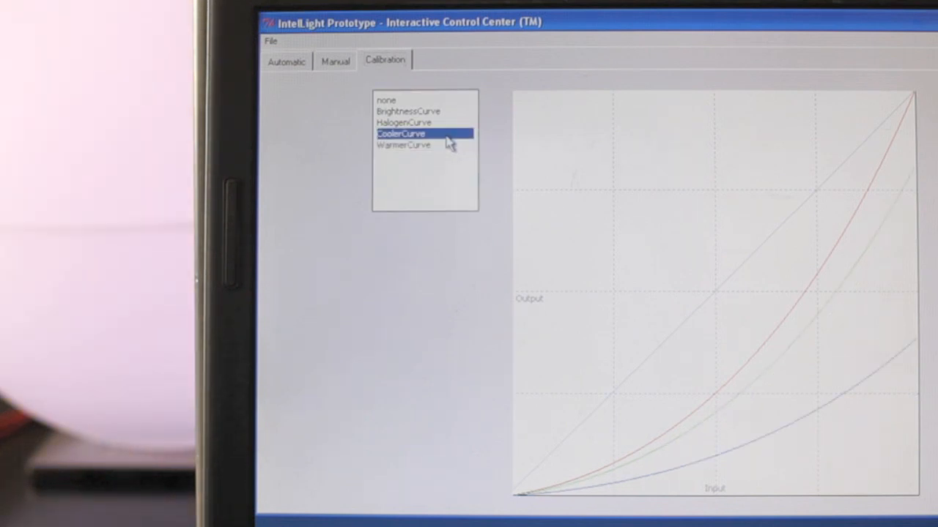
left_click(407, 111)
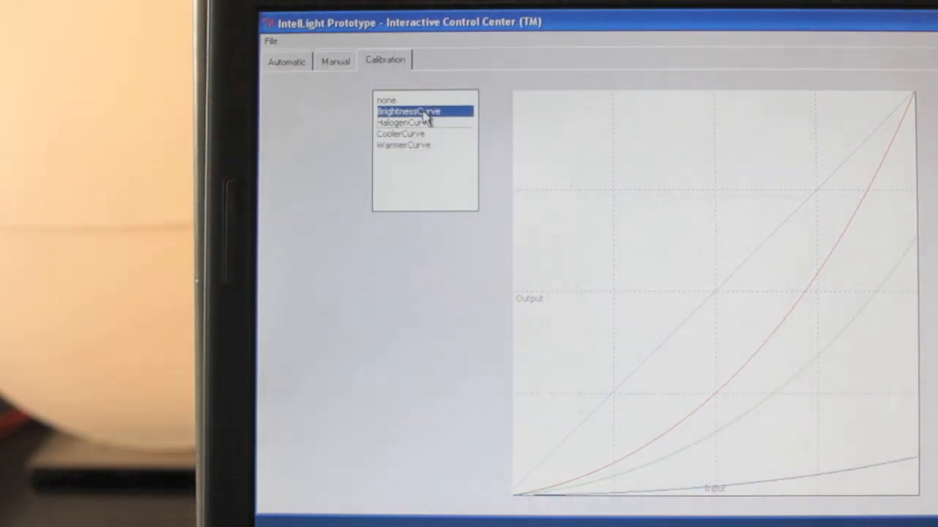
left_click(387, 100)
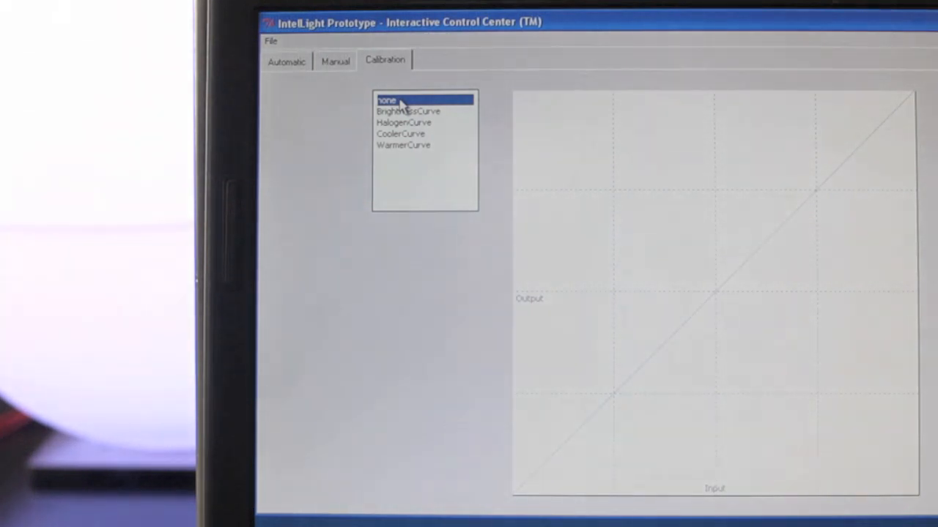
mouse_move(427, 154)
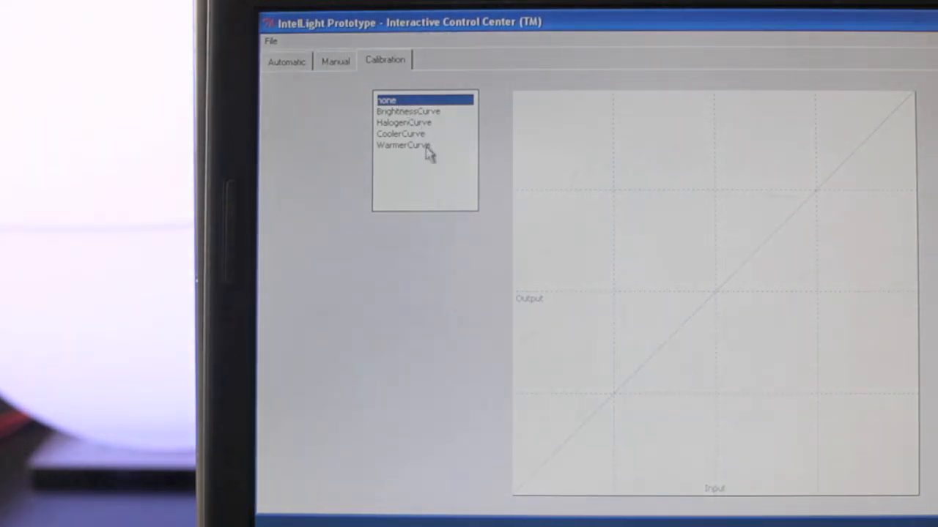